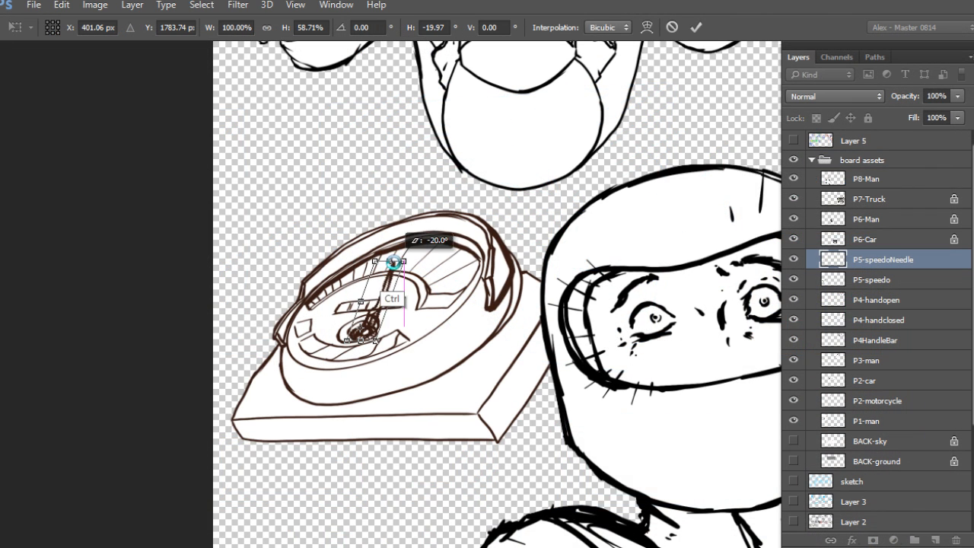
- Rotate the P5-speedoNeedle layer about -20° with Free Transform
left_click_drag(393, 262, 368, 238)
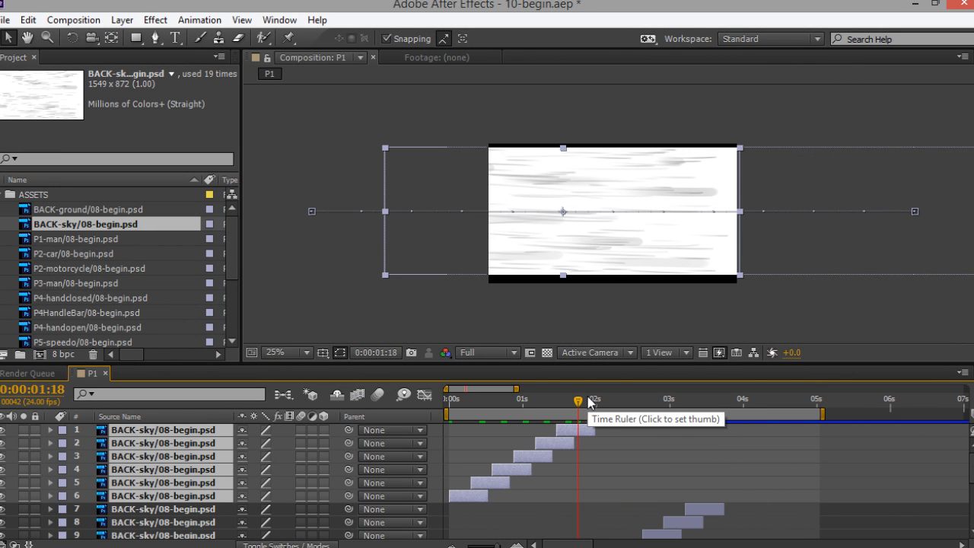
left_click(700, 399)
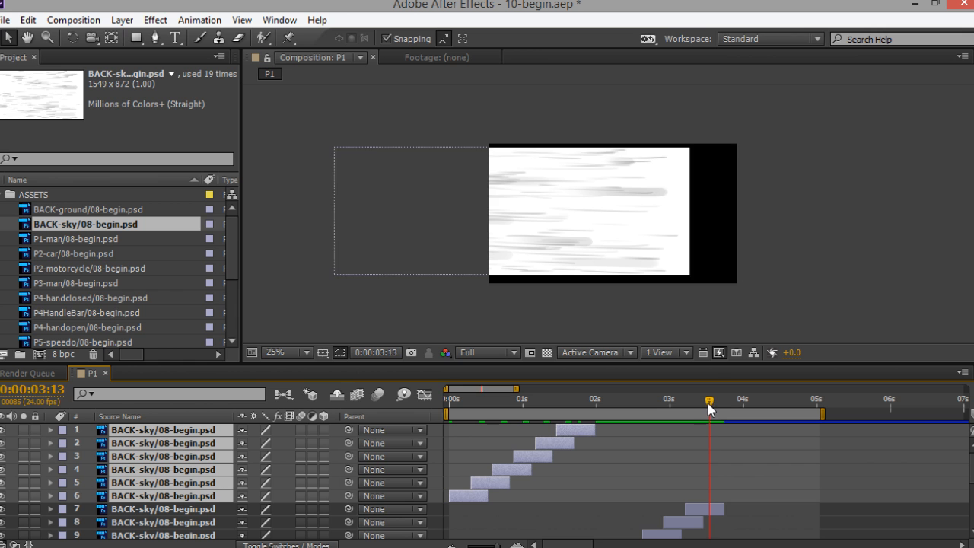
left_click_drag(708, 399, 700, 399)
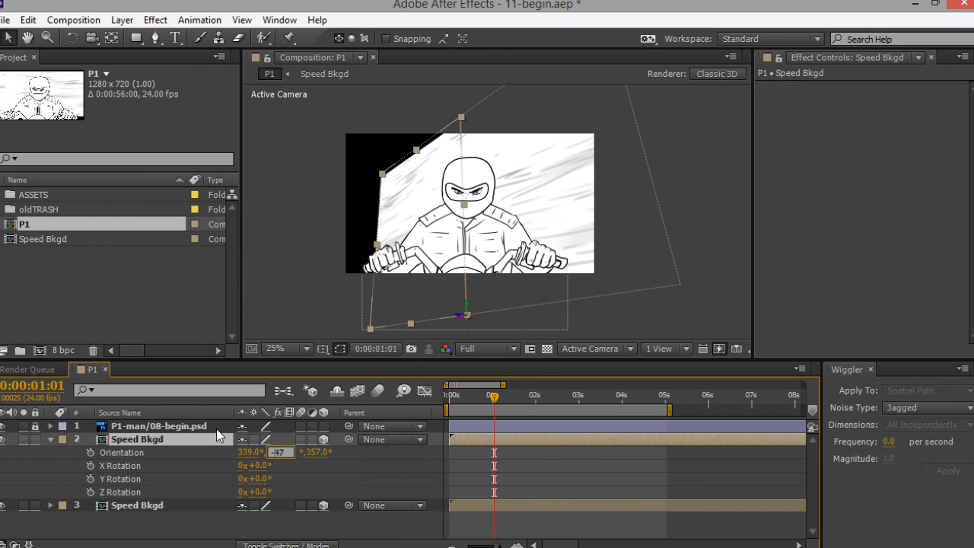
mouse_move(295, 396)
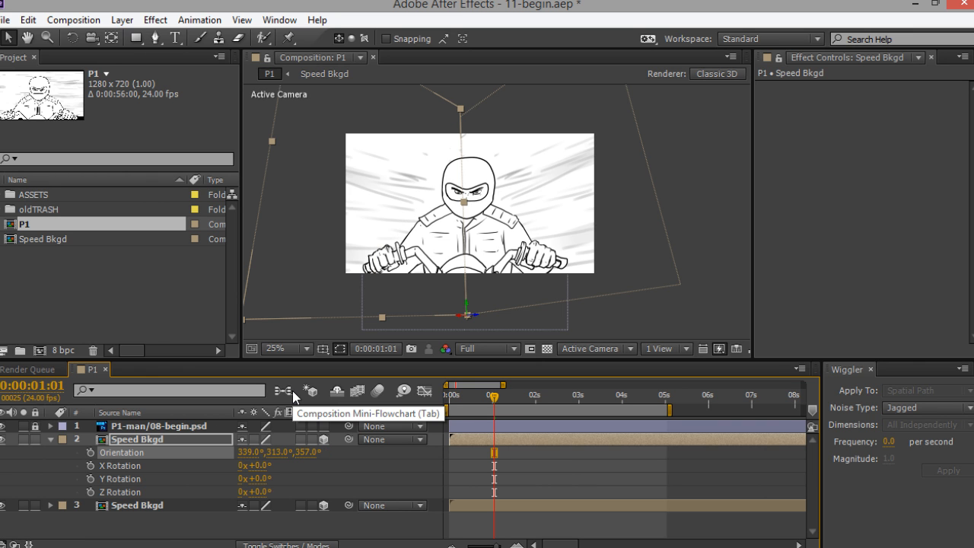
- Keyframe Speed Bkgd Orientation at roughly 339°, 313°, 357° as a 3D layer
double_click(308, 450)
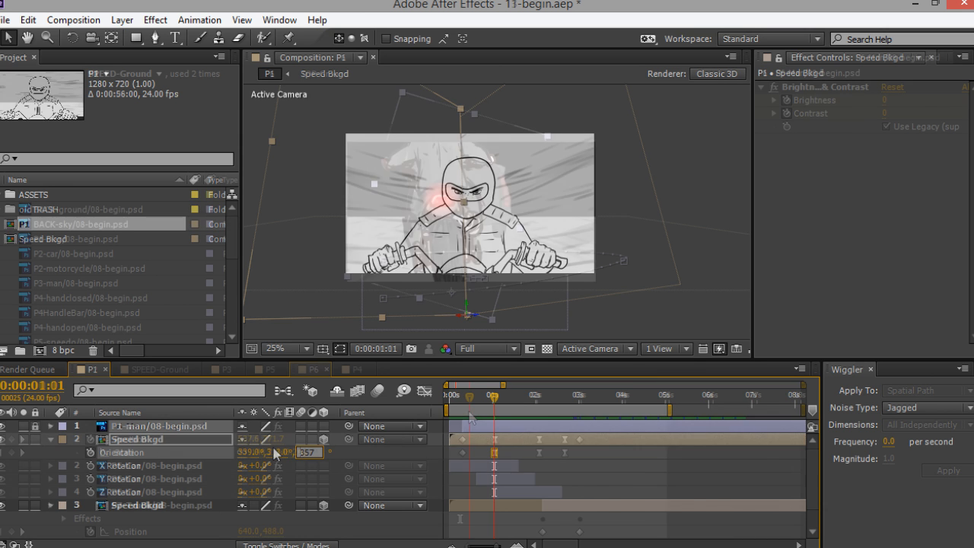
left_click(310, 370)
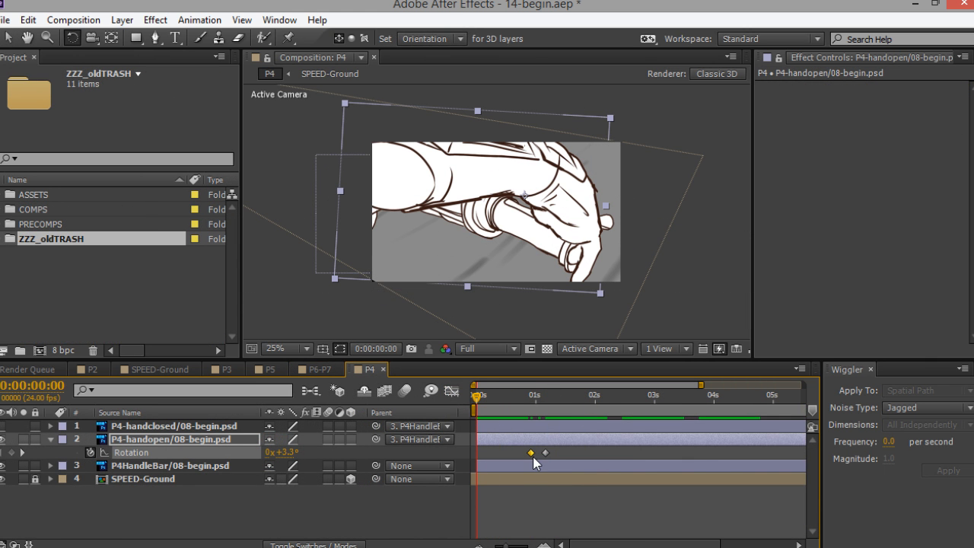
mouse_move(430, 332)
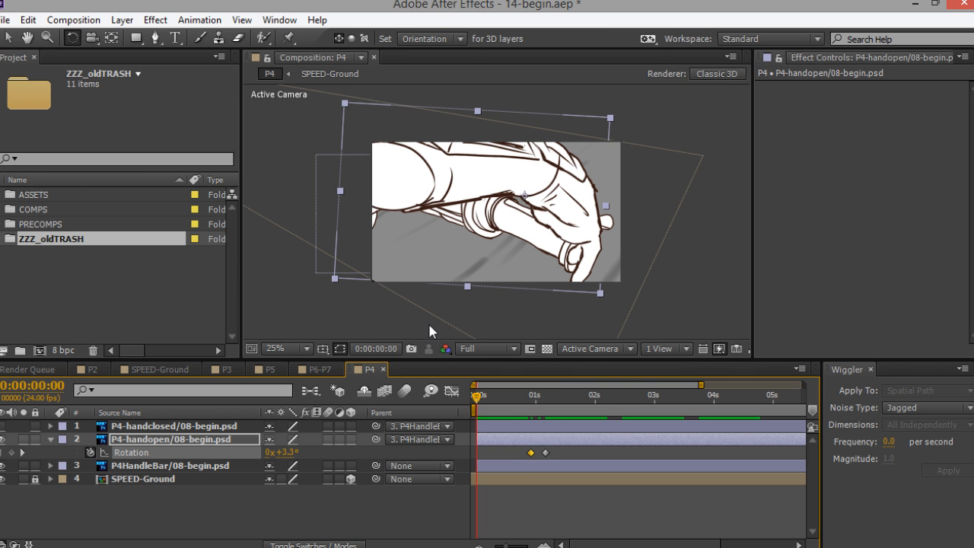
mouse_move(404, 193)
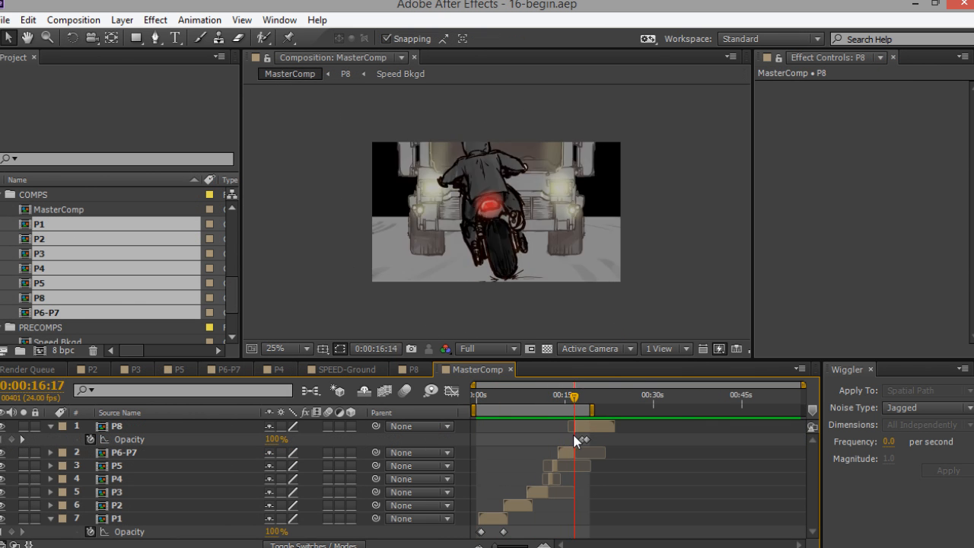
- Scrub the time indicator through the sequenced P1–P8 boards in MasterComp
left_click_drag(573, 402, 531, 402)
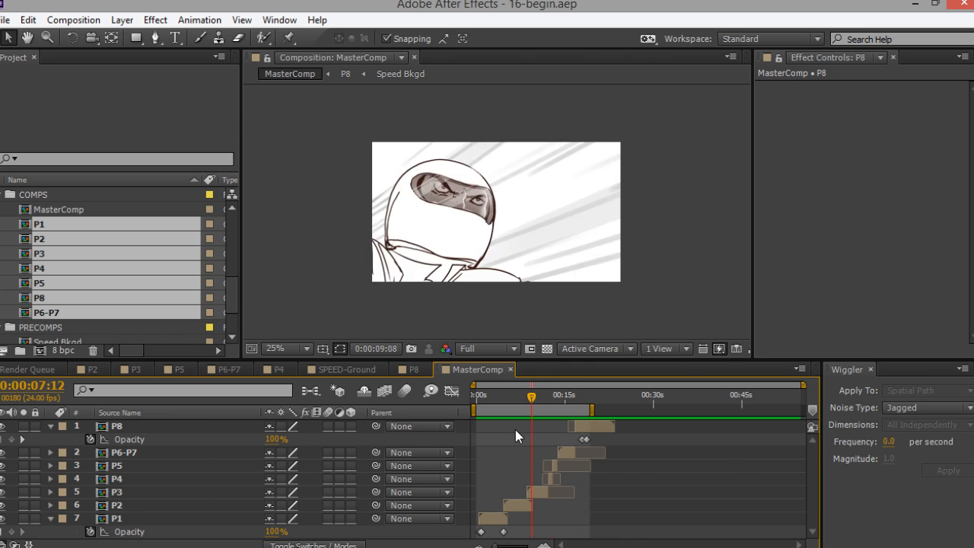